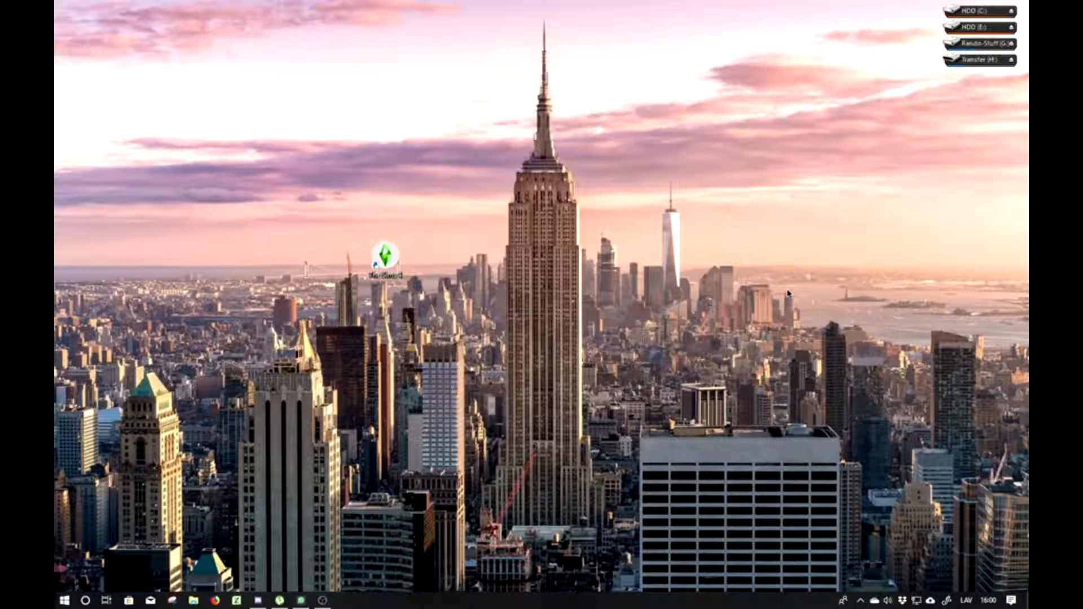
mouse_move(647, 146)
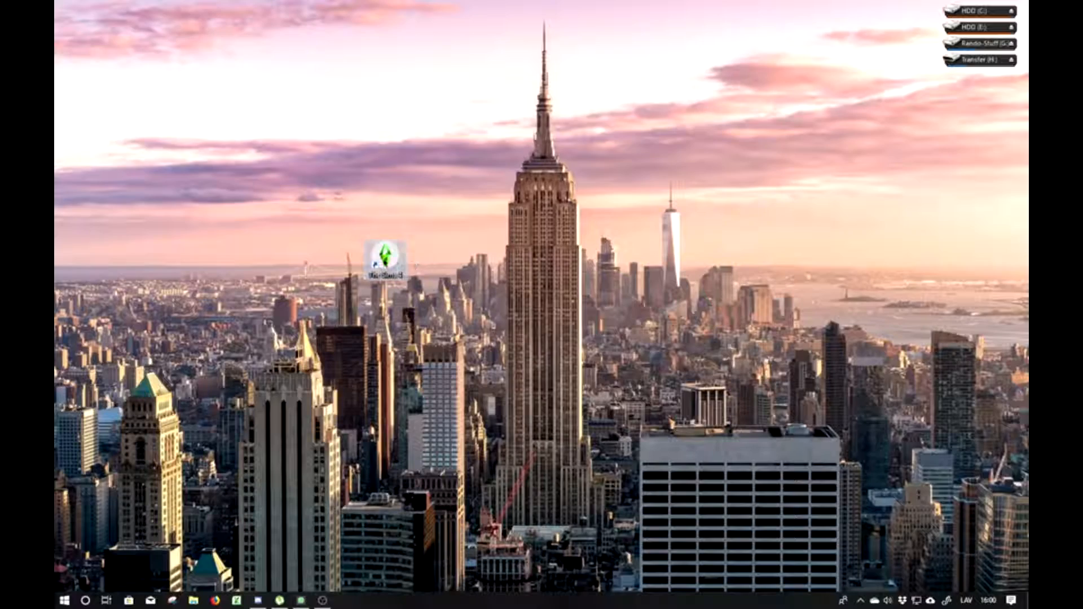
Open The Sims 4 shortcut's context menu, pick an option, then deselect the shortcut.
right_click(385, 265)
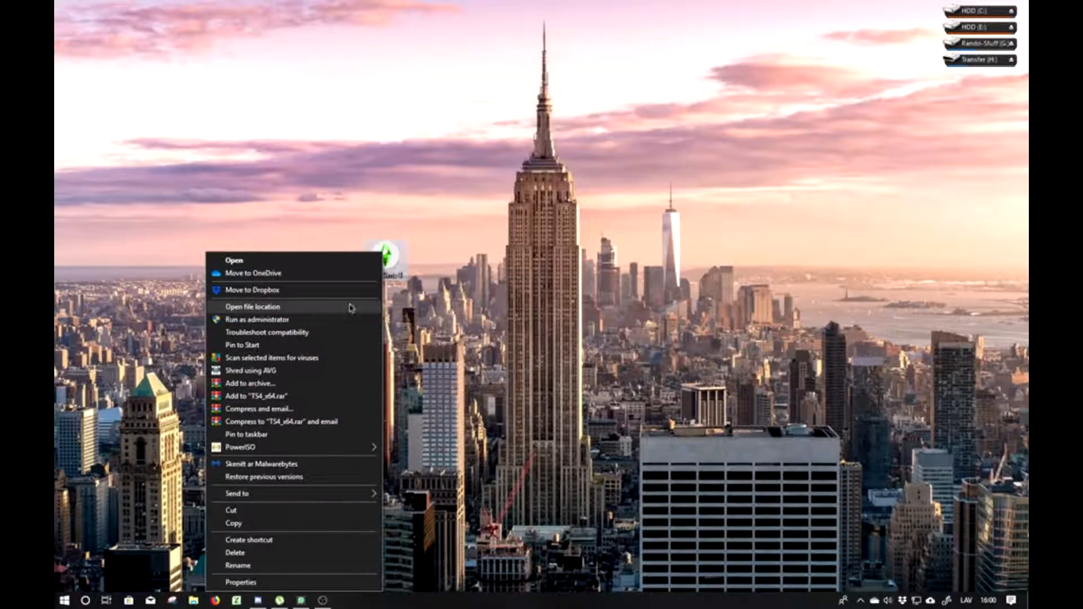
left_click(251, 307)
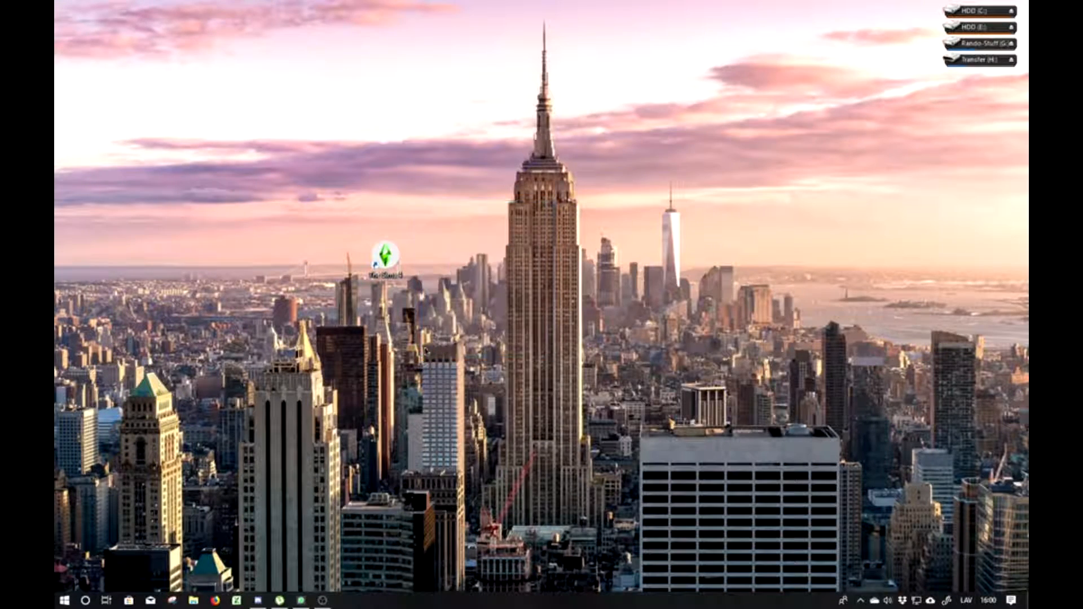
left_click_drag(576, 183, 504, 329)
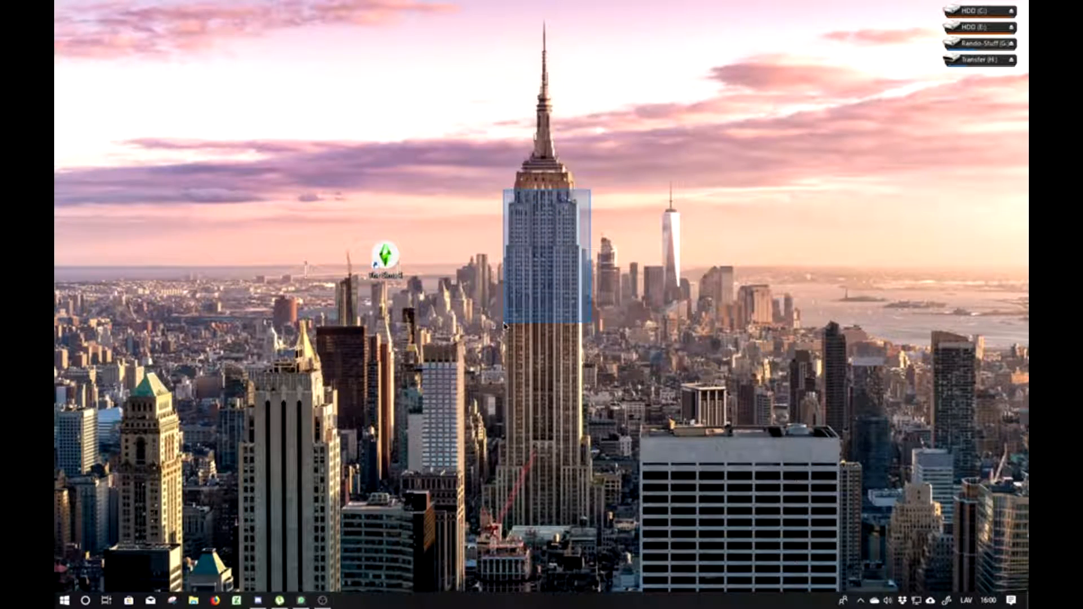
Reopen the shortcut's properties and review its launch target path.
right_click(385, 265)
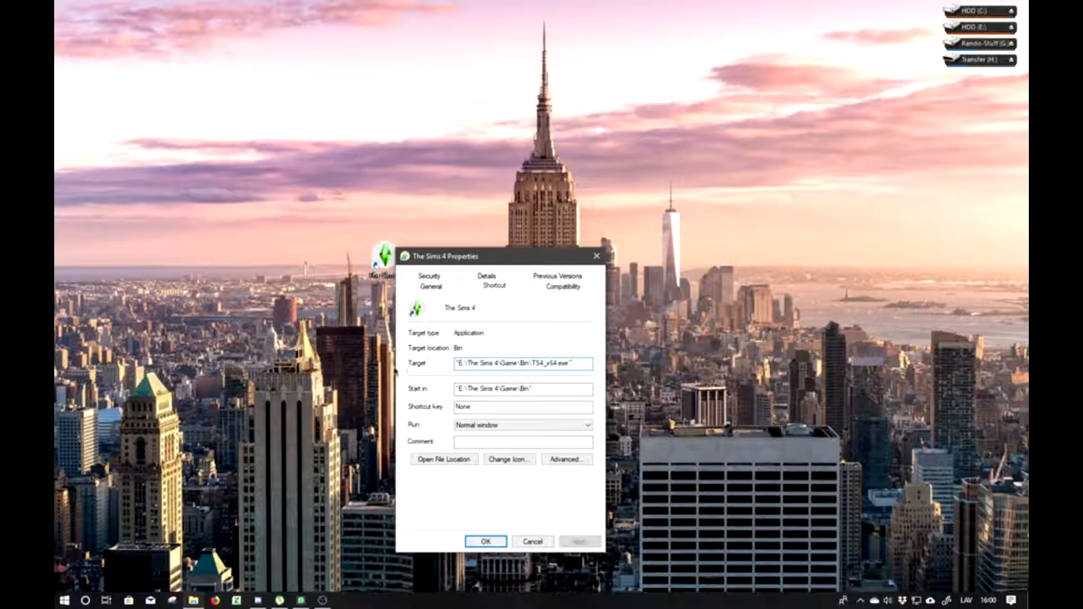
triple_click(522, 363)
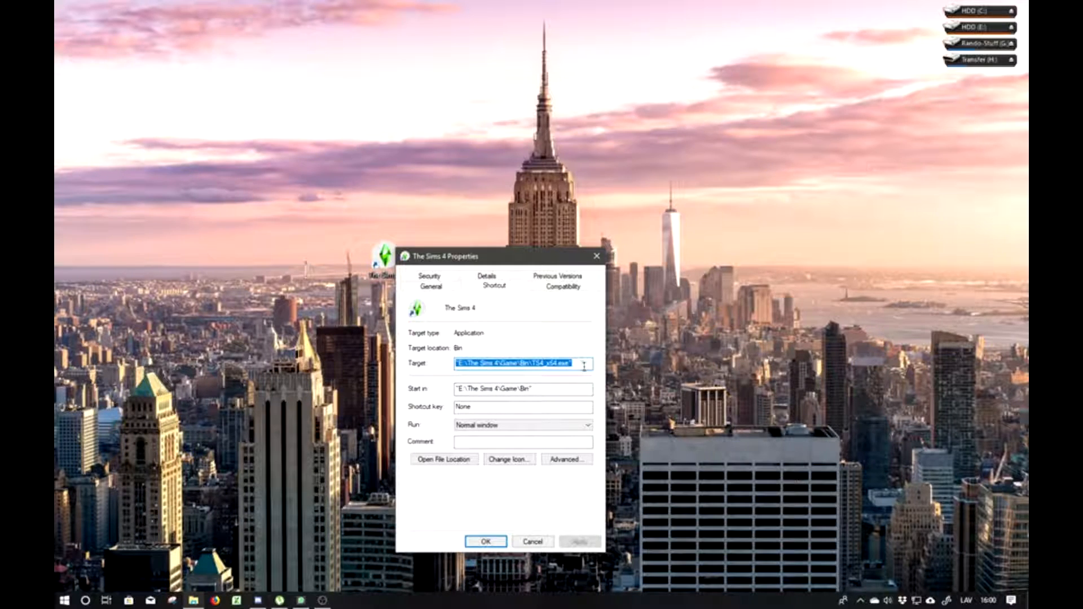
left_click(688, 407)
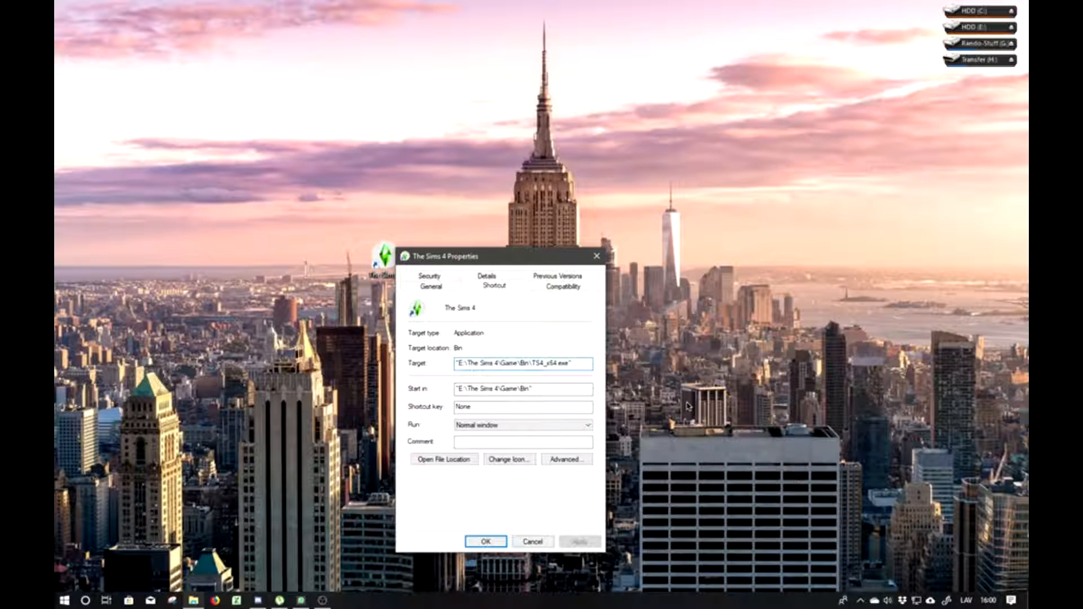
left_click(579, 364)
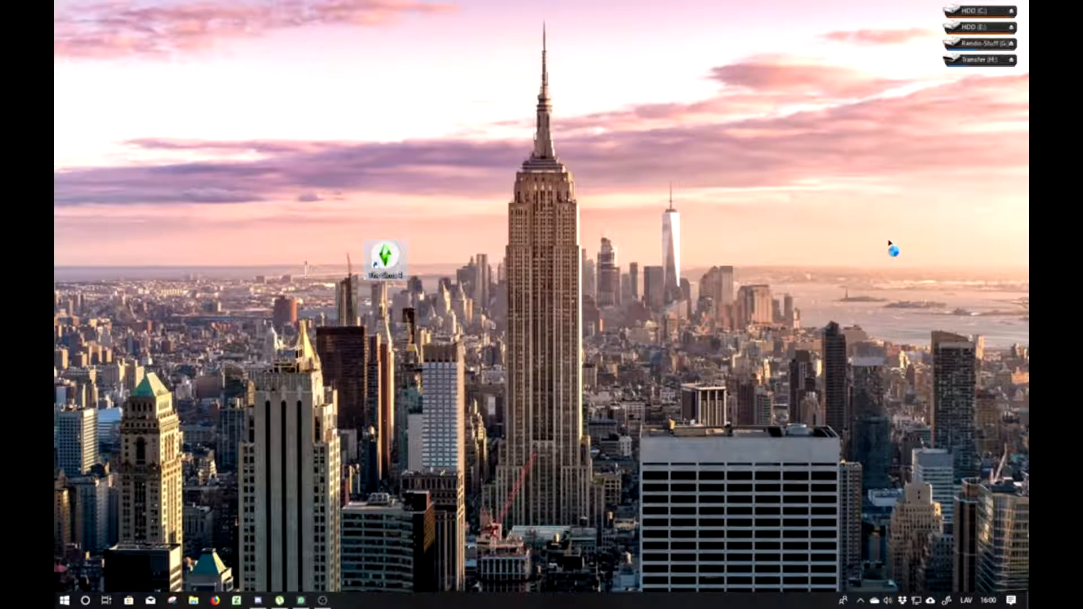
mouse_move(887, 244)
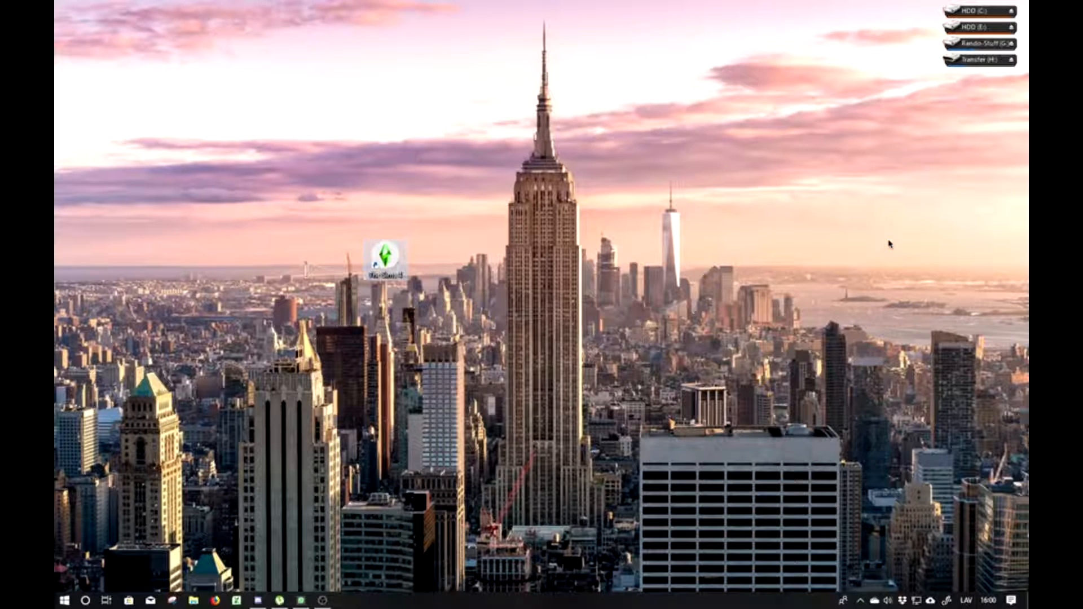
Launch The Sims 4 from the desktop shortcut and open Game Options at the main menu.
double_click(388, 263)
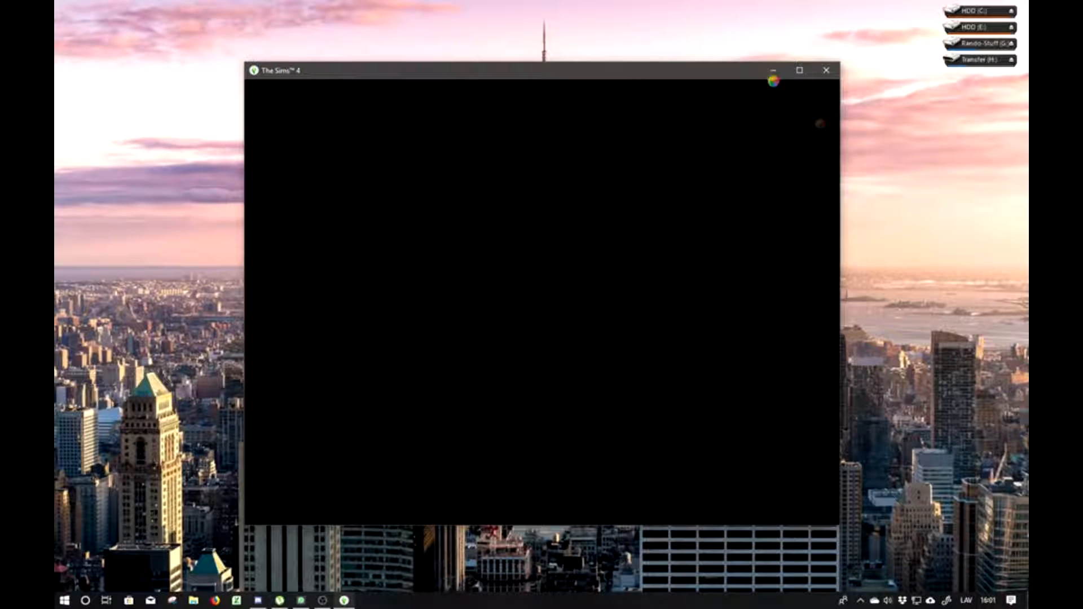
mouse_move(588, 178)
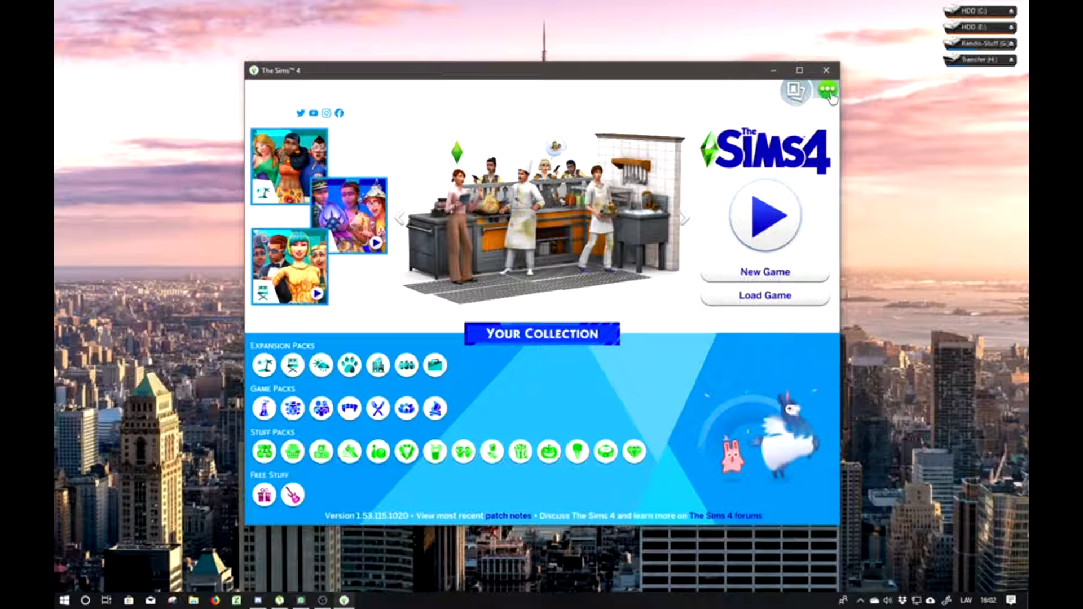
left_click(828, 91)
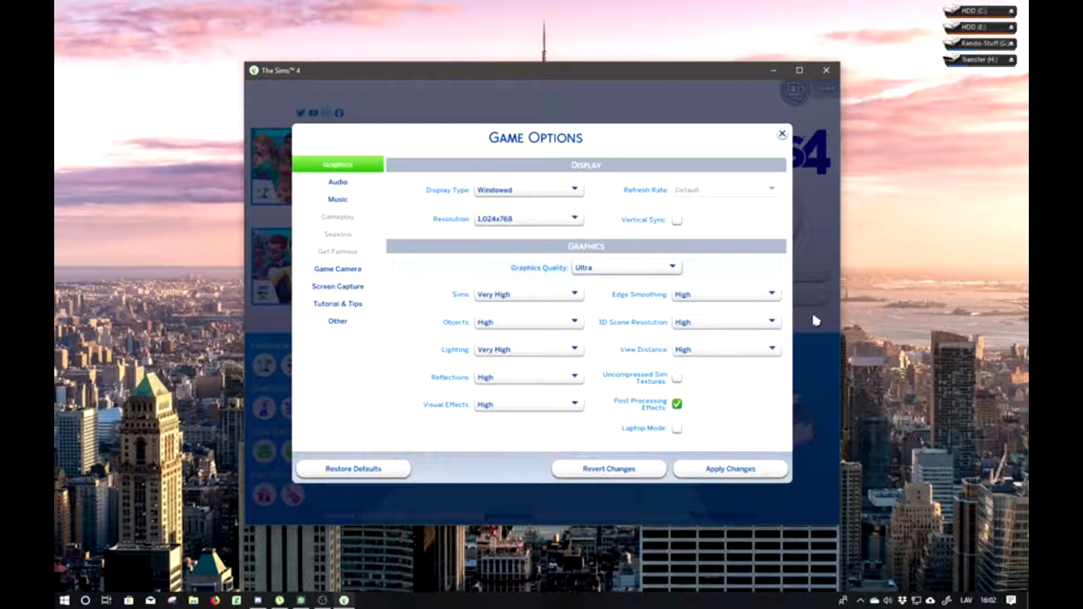
mouse_move(545, 243)
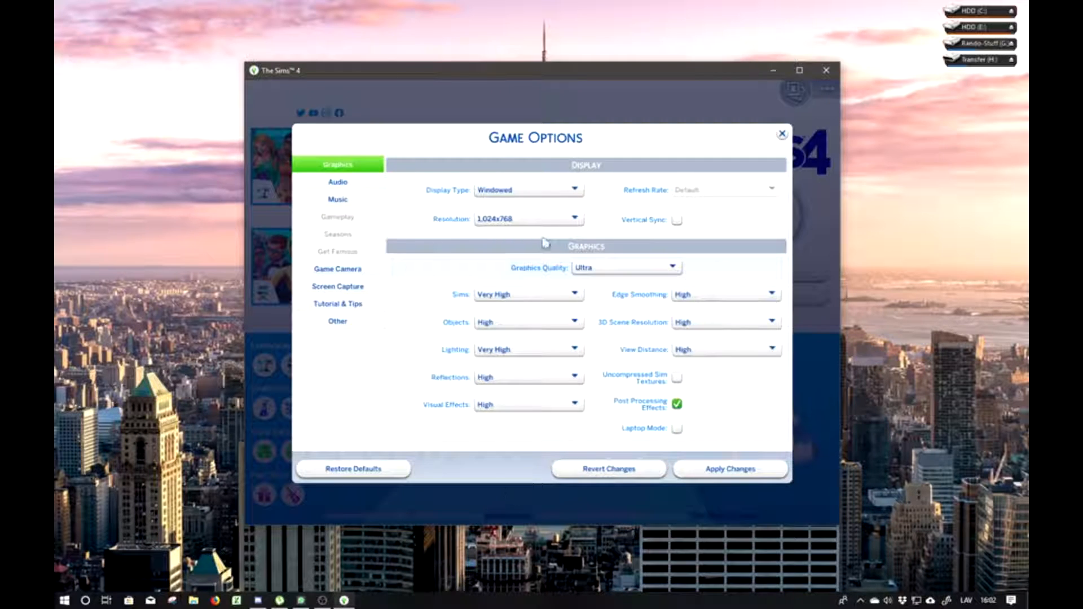
mouse_move(500, 369)
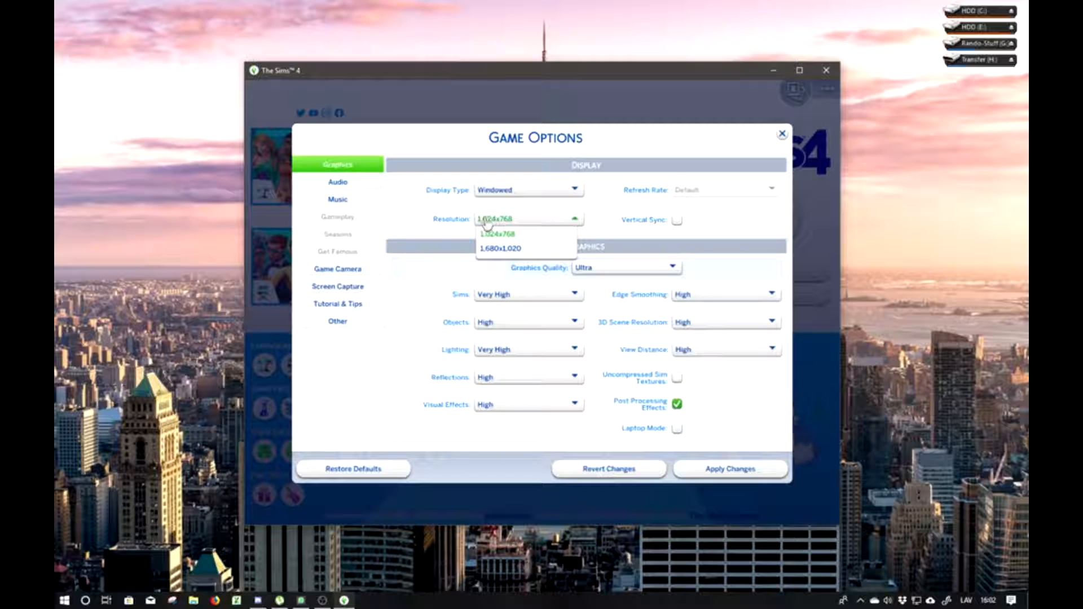
Close the resolution list and set Display Type to Windowed Fullscreen.
left_click(499, 248)
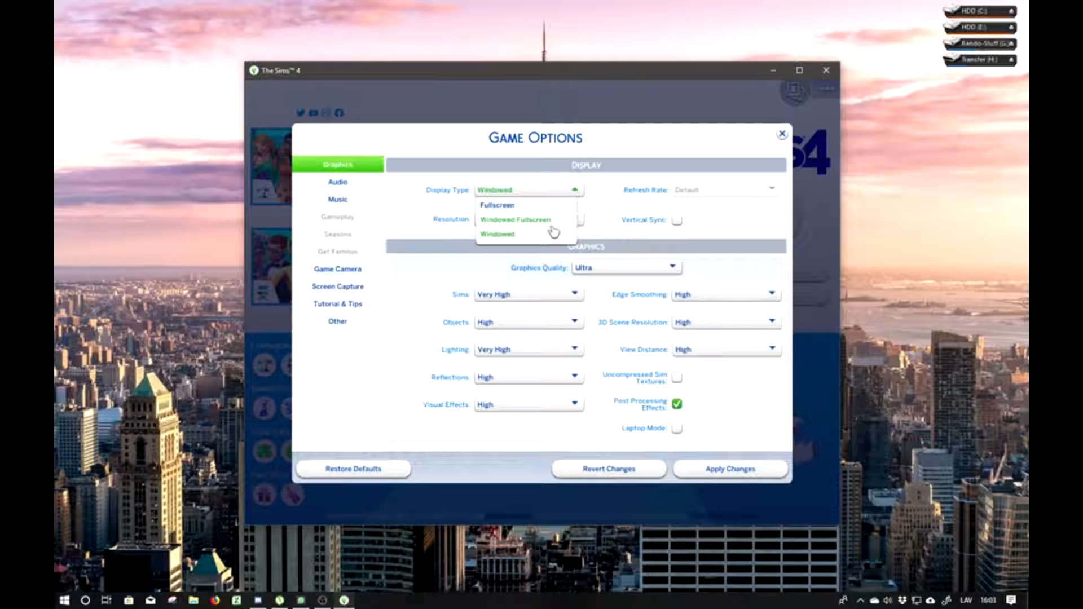
left_click(515, 220)
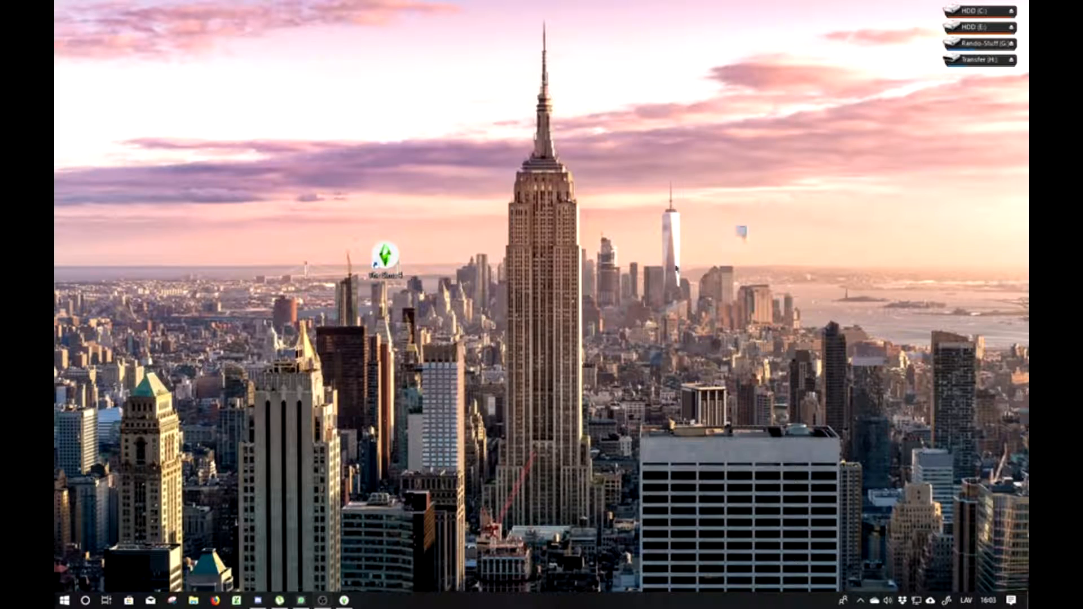
Open Properties for The Sims 4 desktop shortcut from its context menu.
right_click(385, 260)
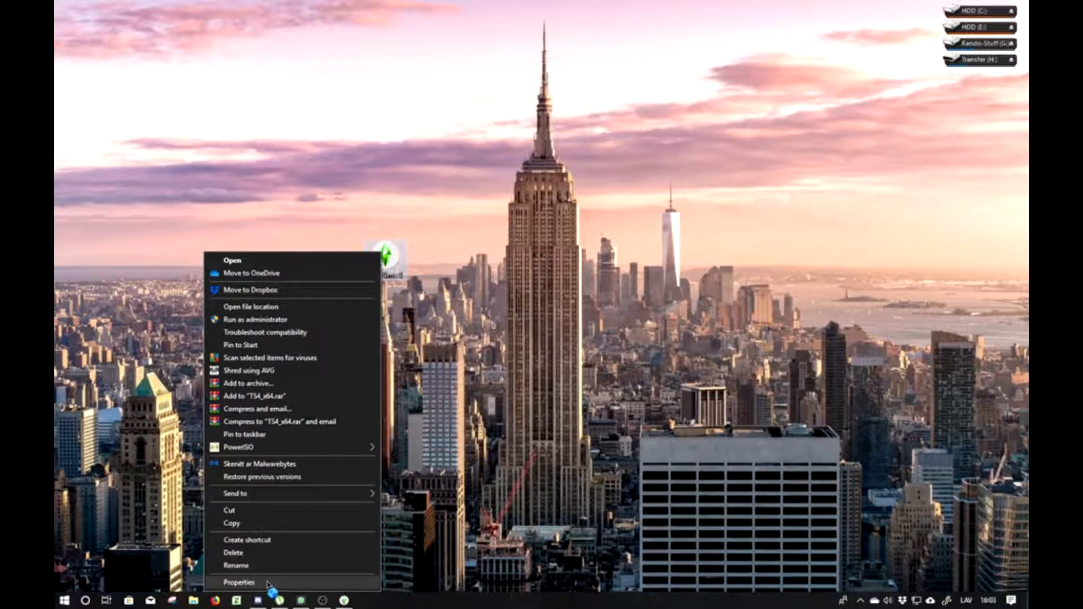
left_click(238, 582)
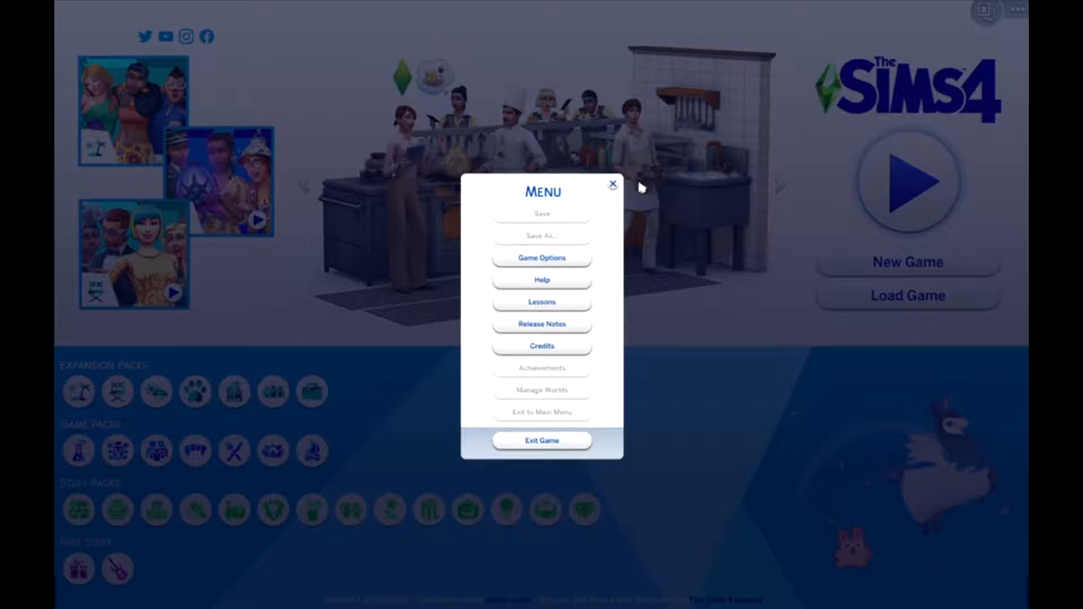
Close the in-game menu, then reopen Game Options showing the music station lists.
left_click(613, 185)
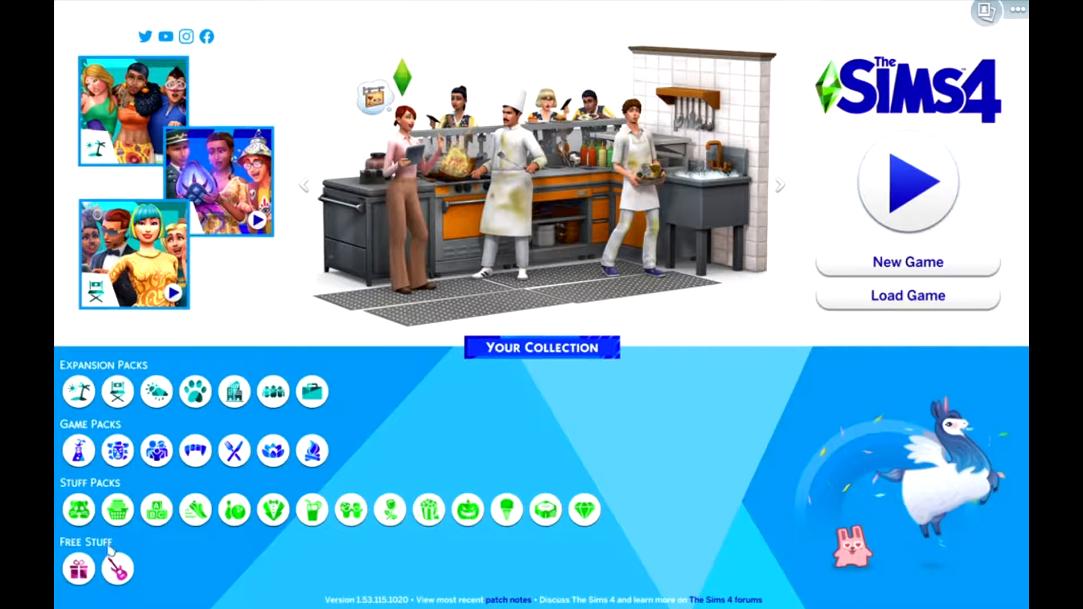
mouse_move(472, 463)
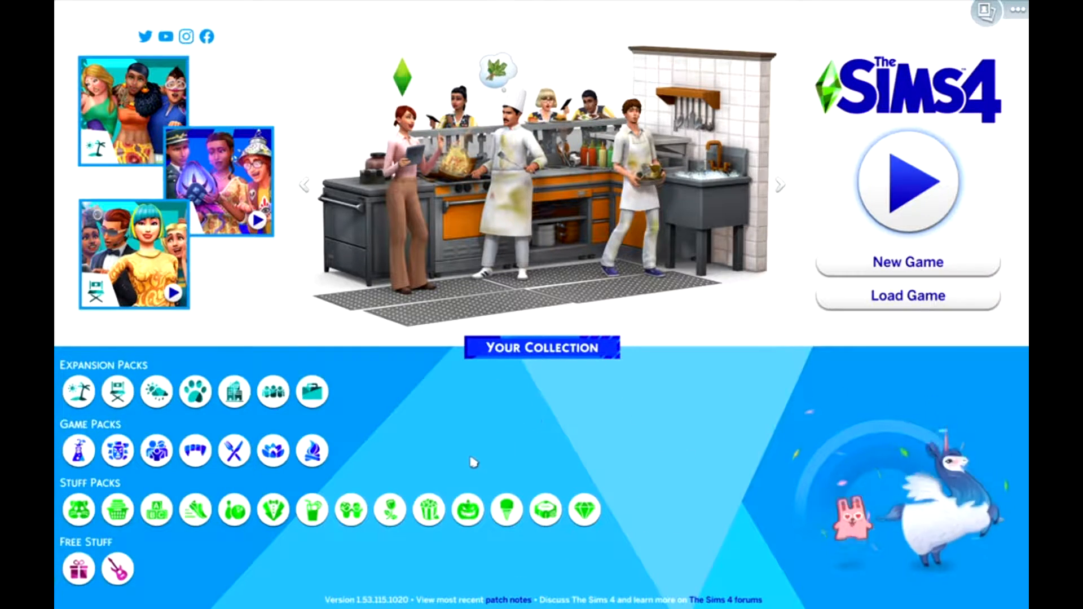
mouse_move(793, 443)
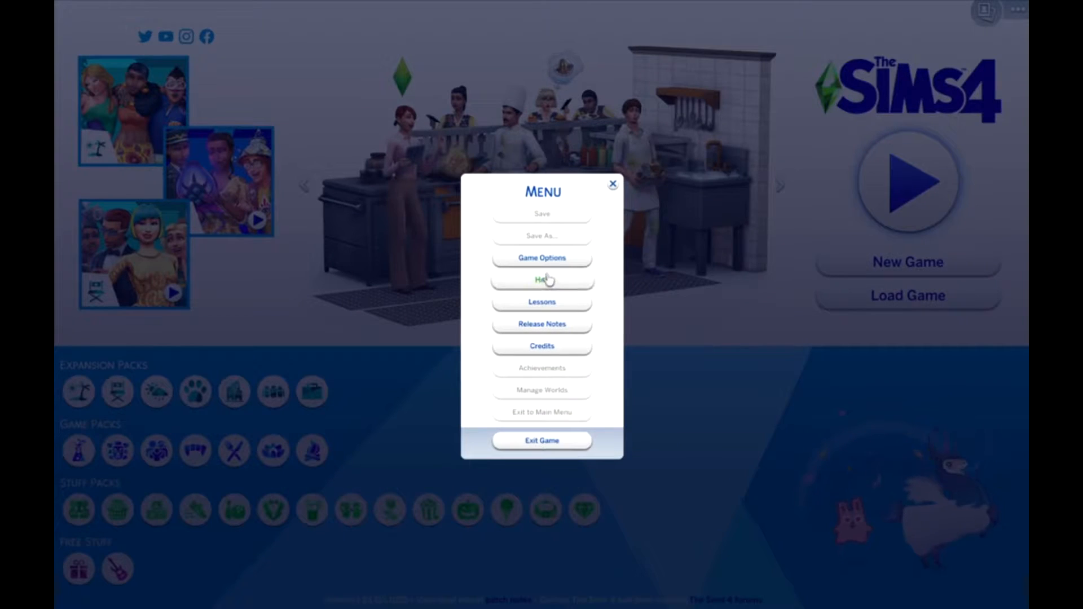
left_click(542, 258)
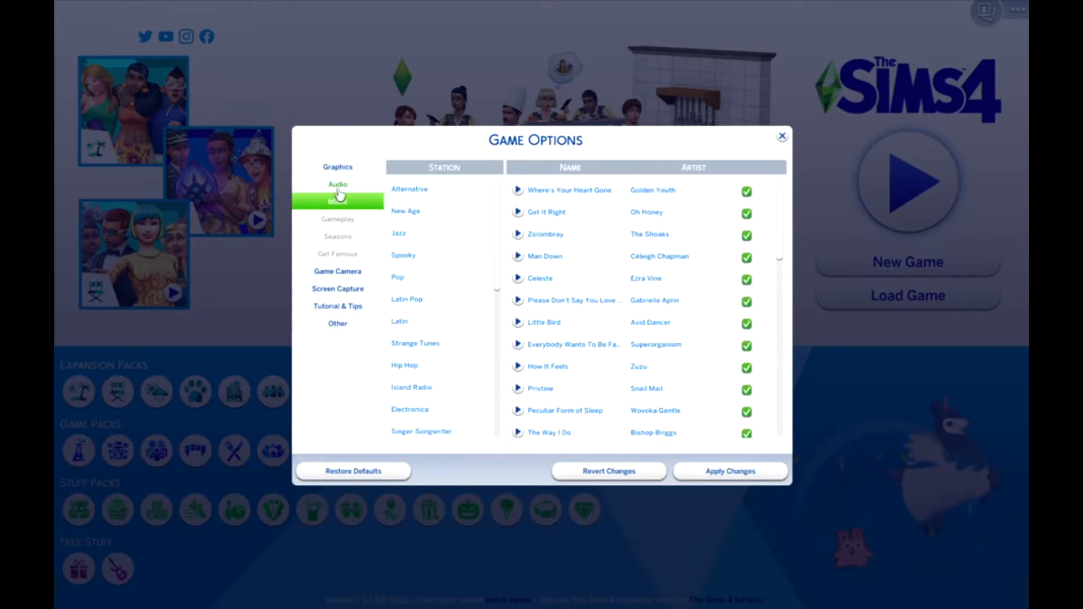